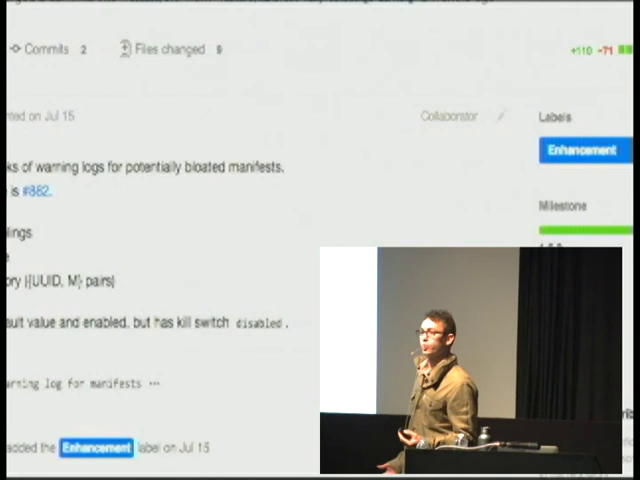
pyautogui.scroll(3)
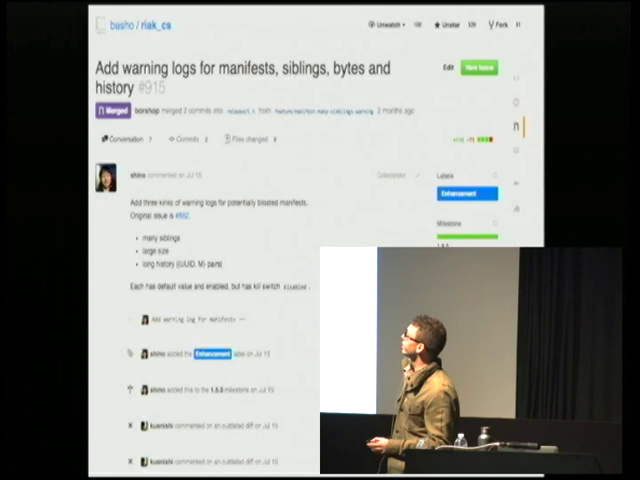